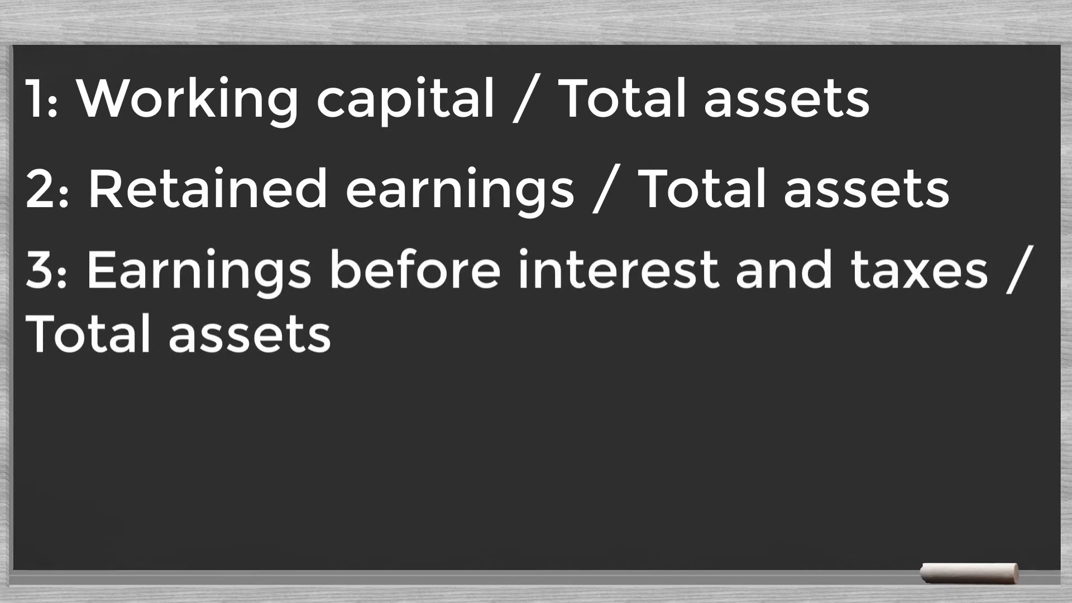
{"action": "type", "text": "4: Market value of equity / Total liabilites"}
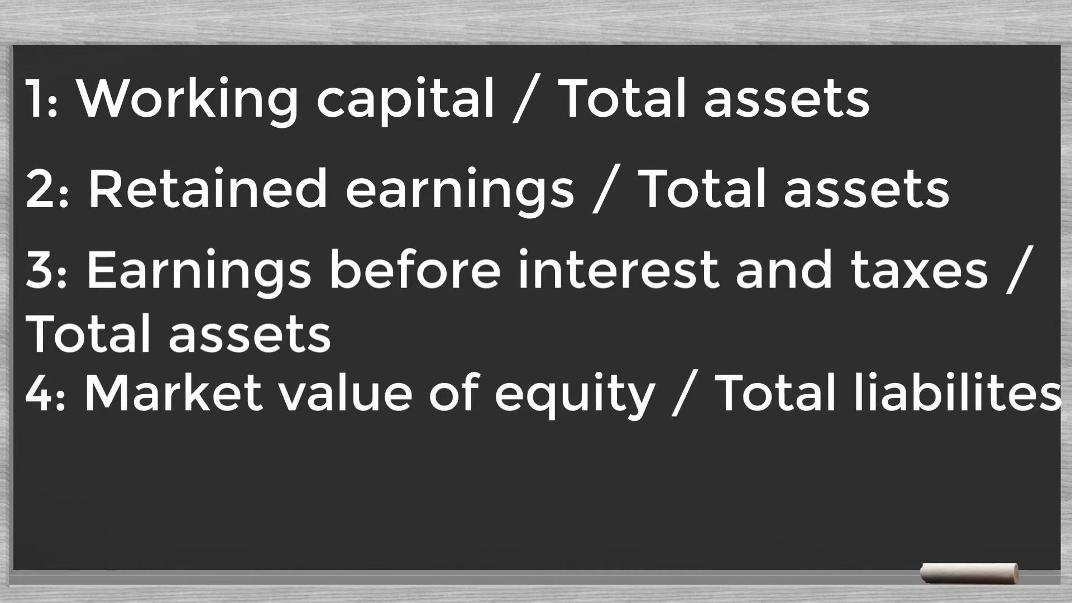
{"action": "type", "text": "5: Sal"}
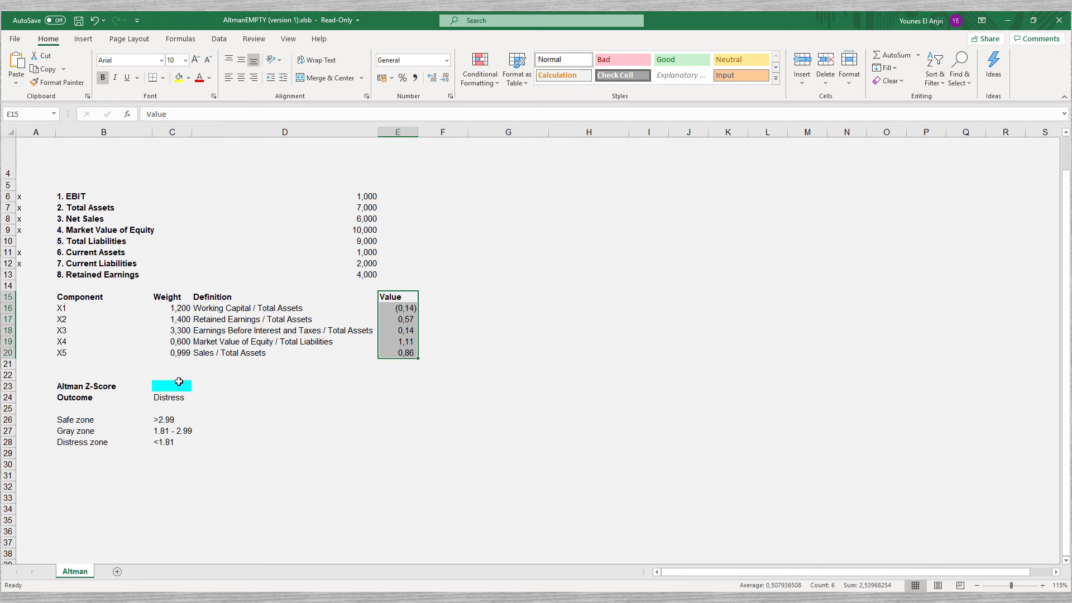
{"action": "type", "text": "=SUM"}
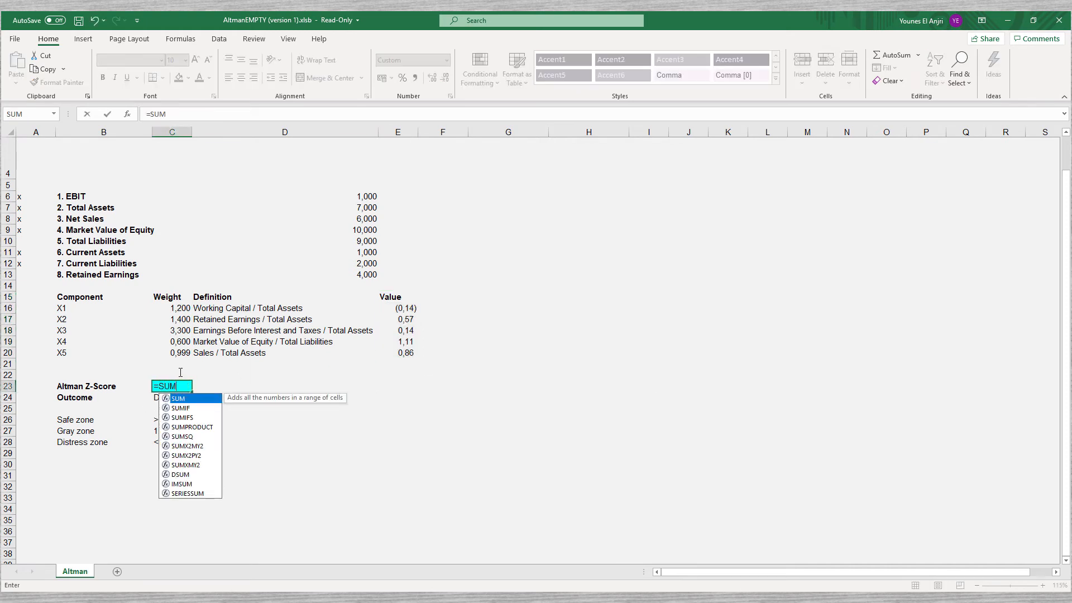